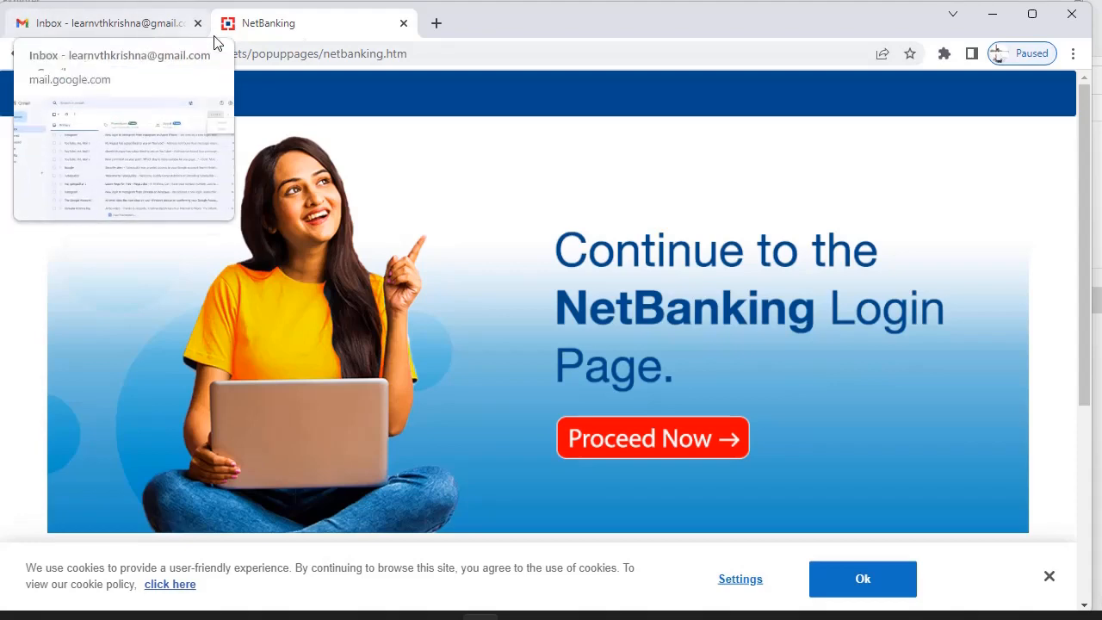
pyautogui.moveTo(220, 38)
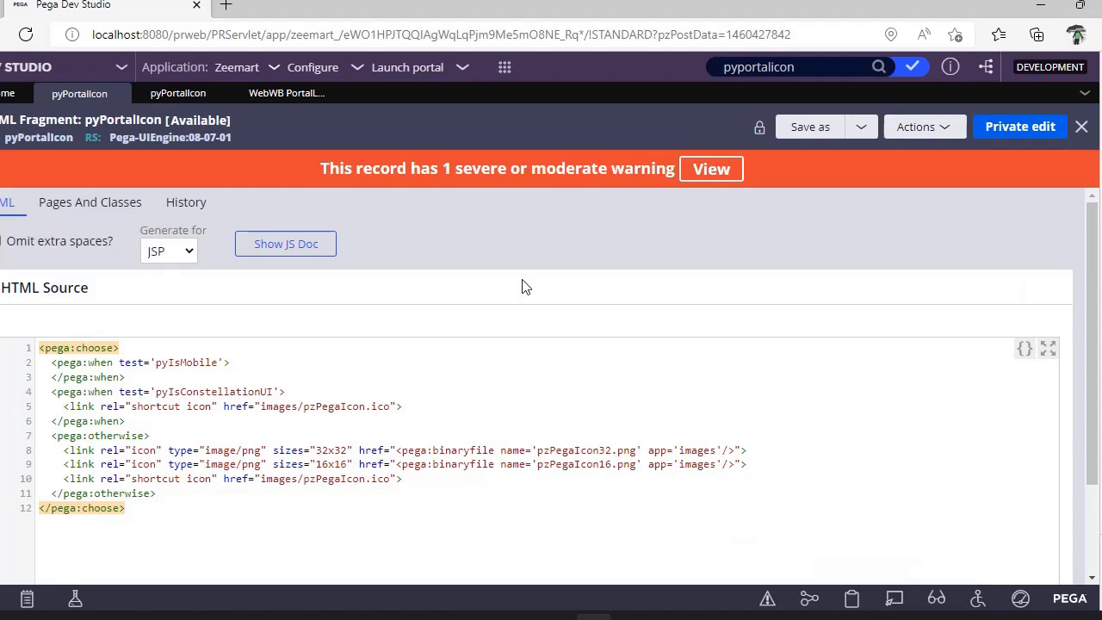
pyautogui.moveTo(37, 23)
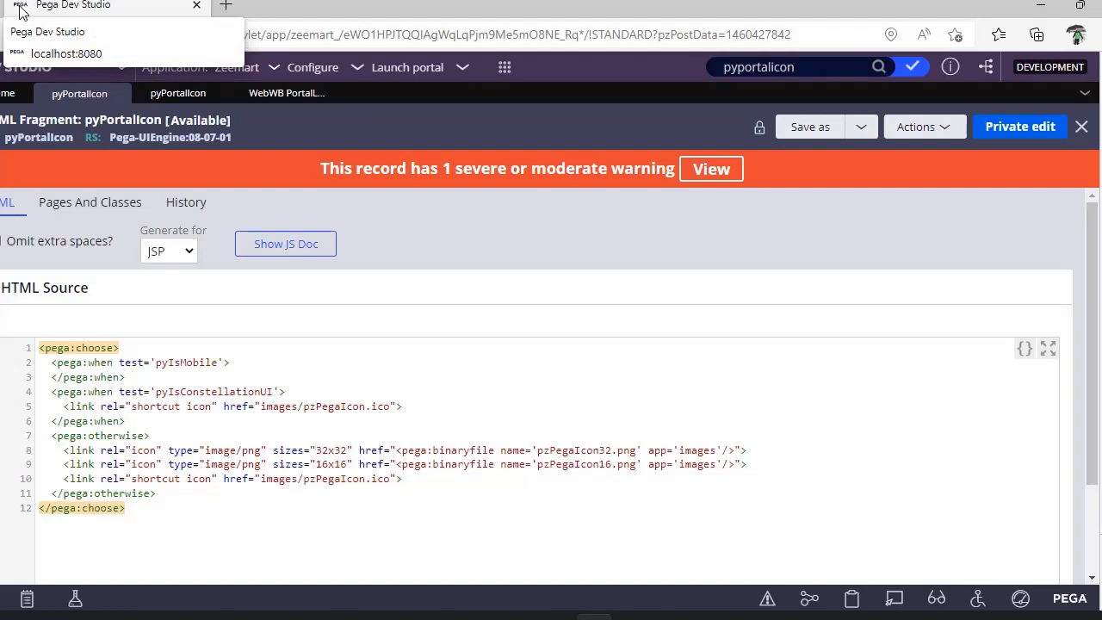
# - View the WebWB PortalLogo binary file record with its orange logo image
pyautogui.click(299, 152)
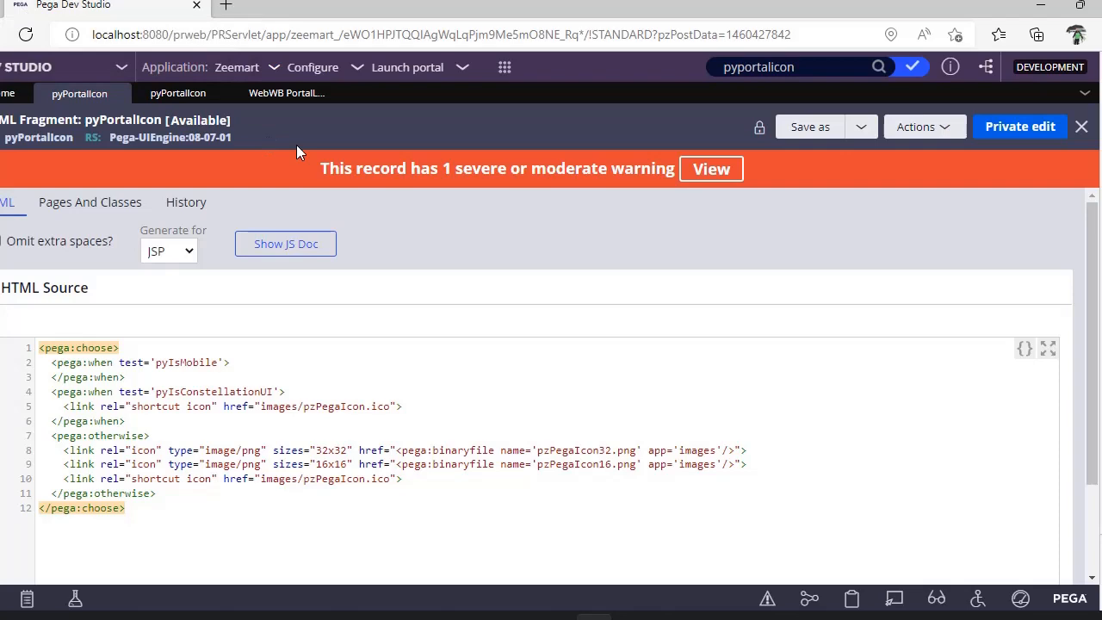
pyautogui.moveTo(455, 3)
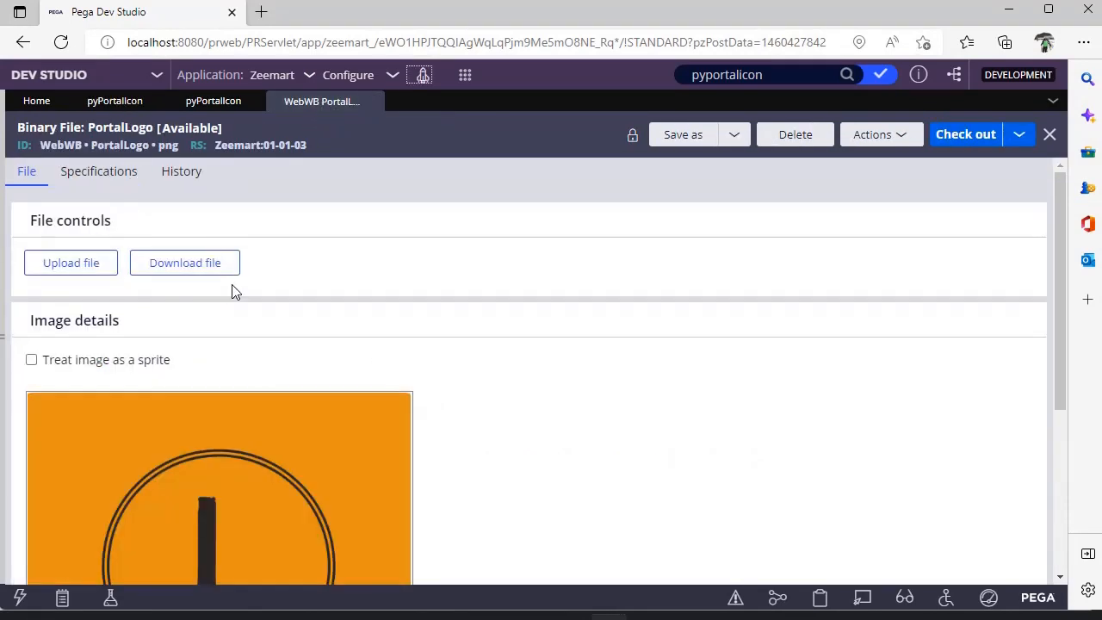
pyautogui.moveTo(232, 348)
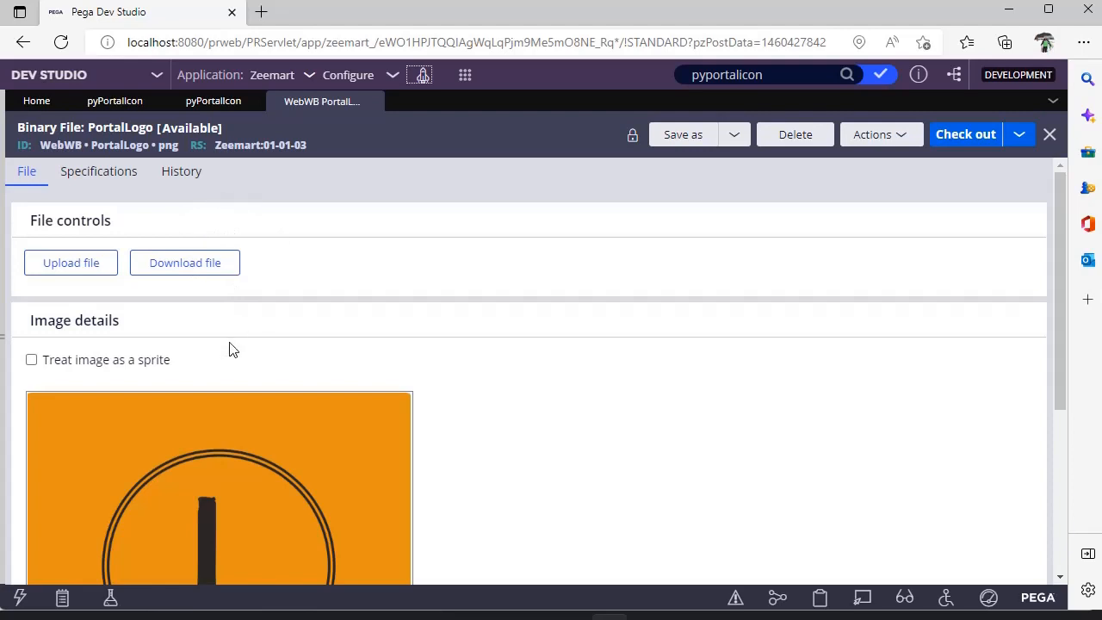
pyautogui.scroll(-3)
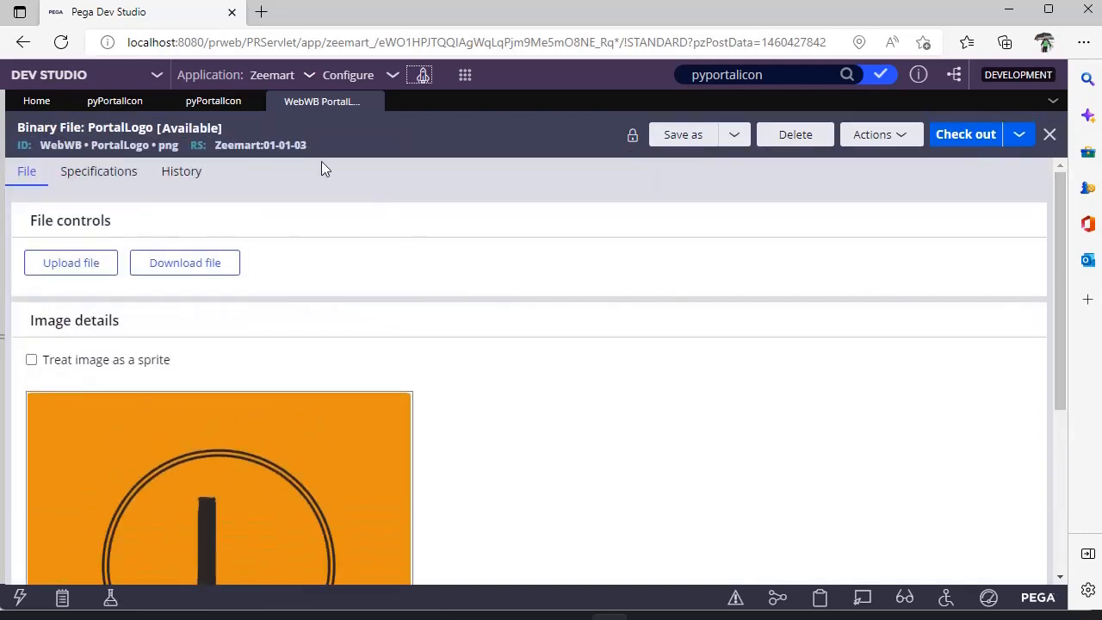
# - Search pyportalicon and load the Zeemart:01-01-03 HTML fragment version
pyautogui.click(766, 74)
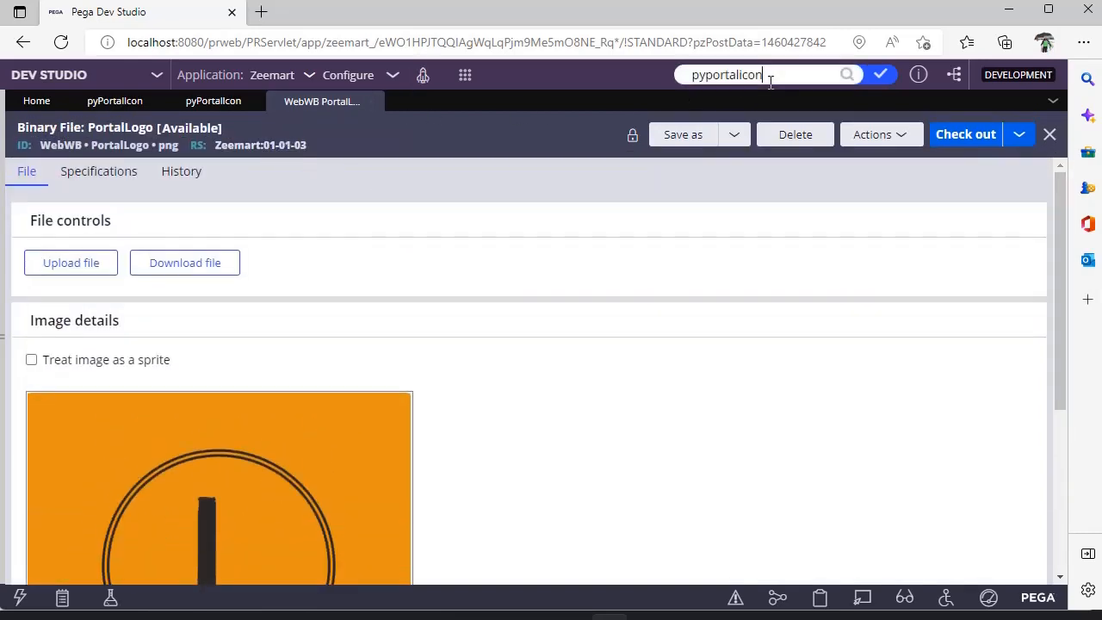
pyautogui.click(761, 74)
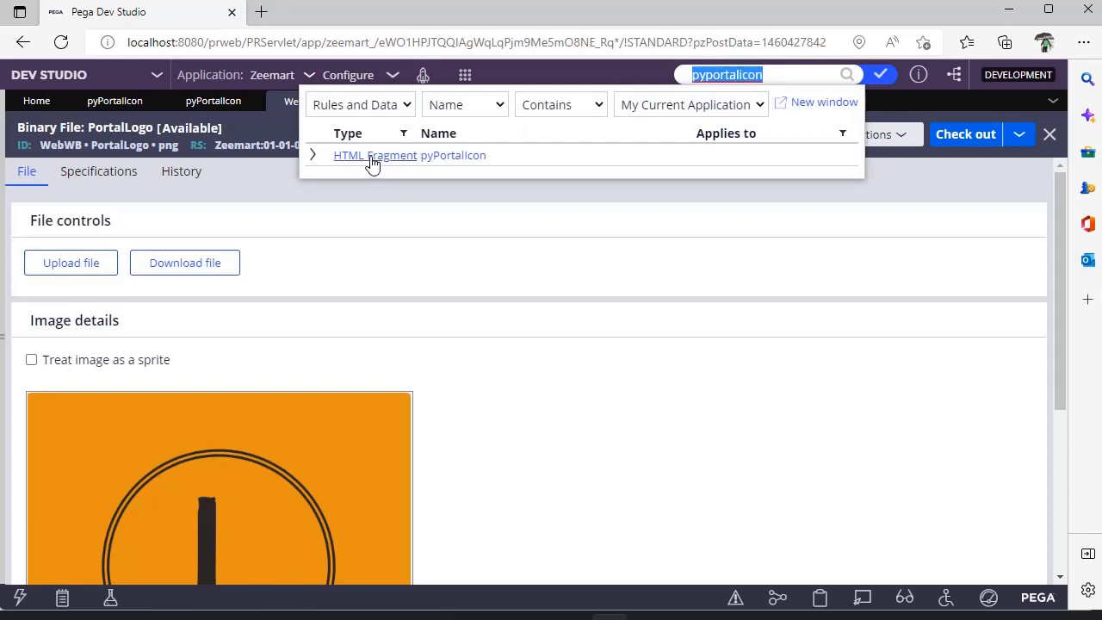
pyautogui.click(313, 155)
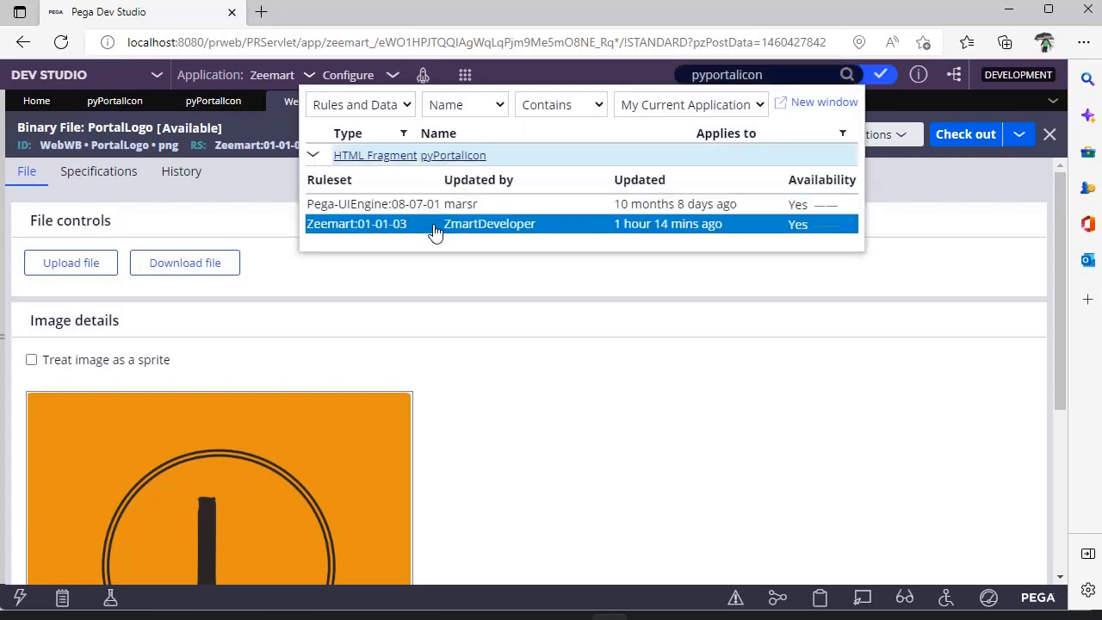
pyautogui.click(391, 203)
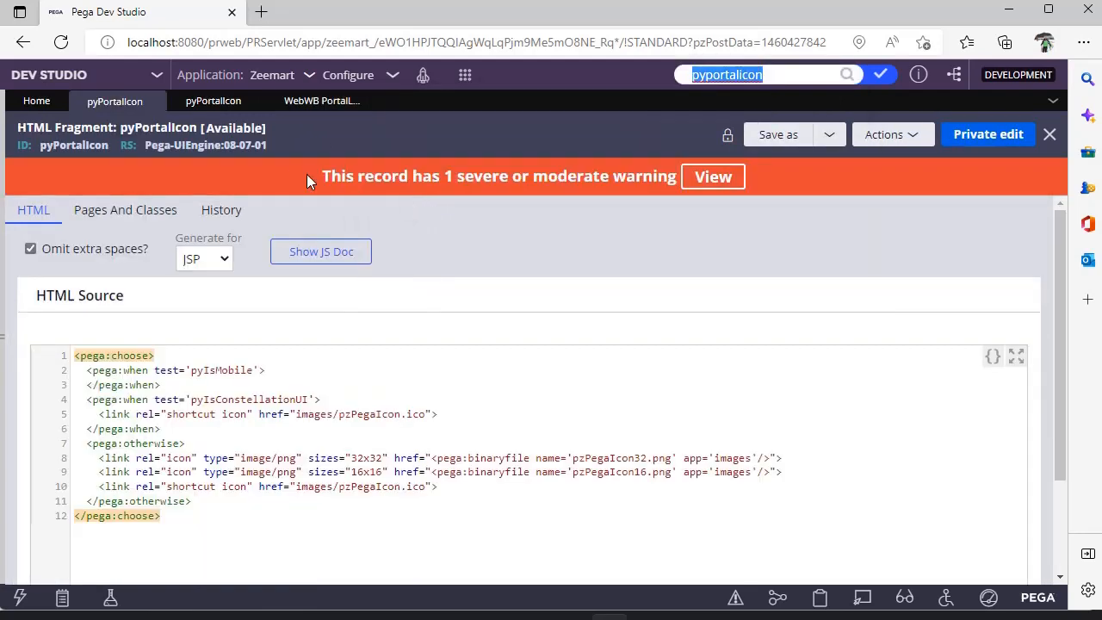
pyautogui.moveTo(327, 153)
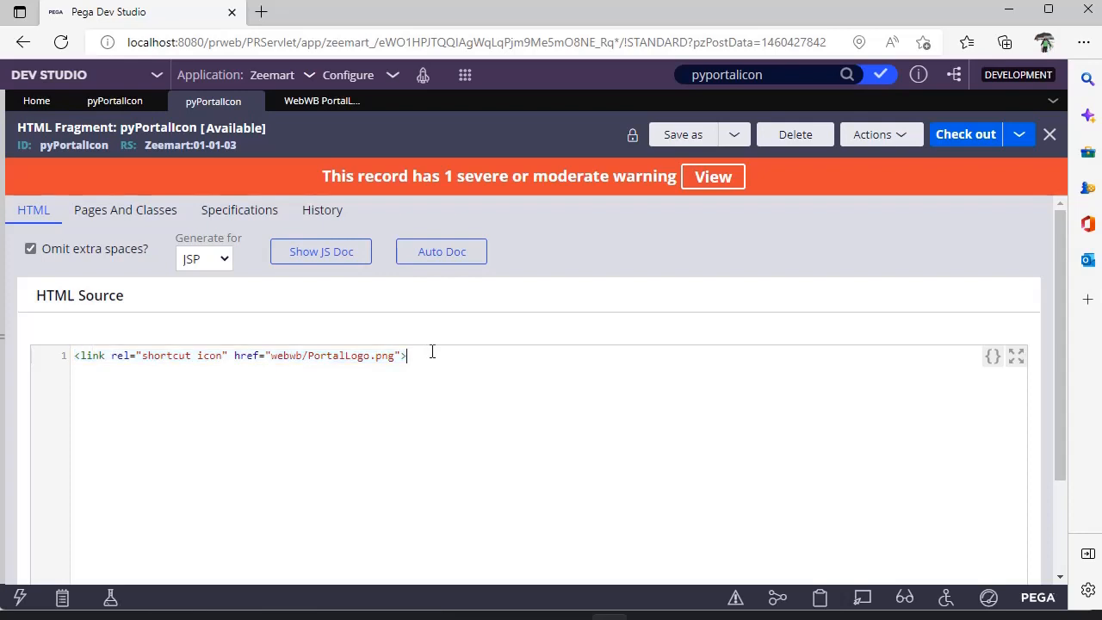
# - Compare against the PortalLogo image record, then return to the pyPortalIcon fragment
pyautogui.click(321, 101)
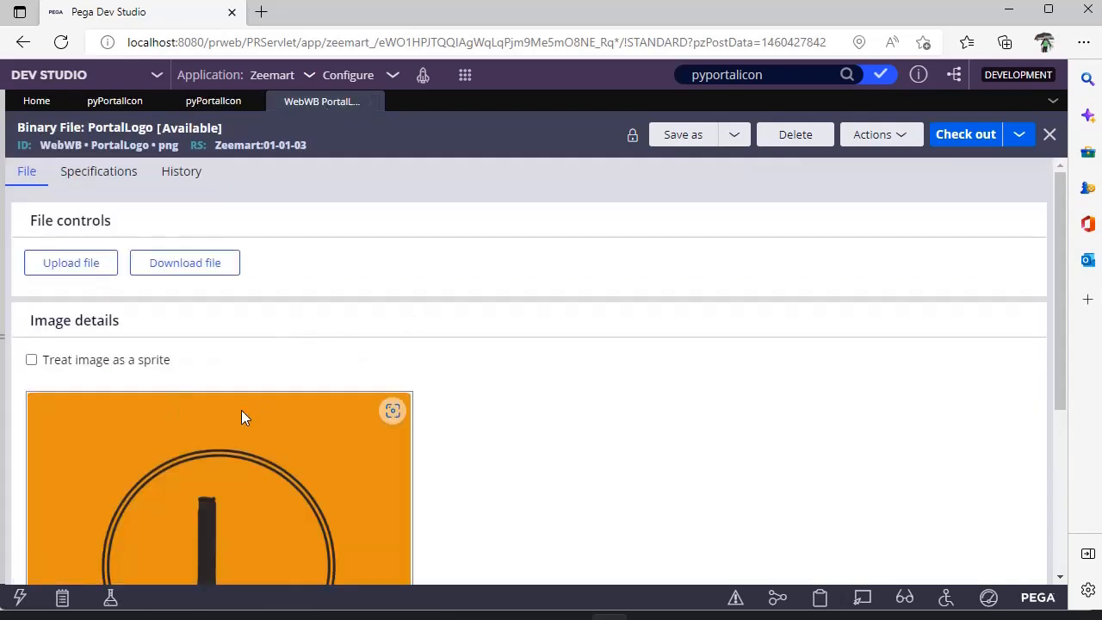
pyautogui.click(213, 100)
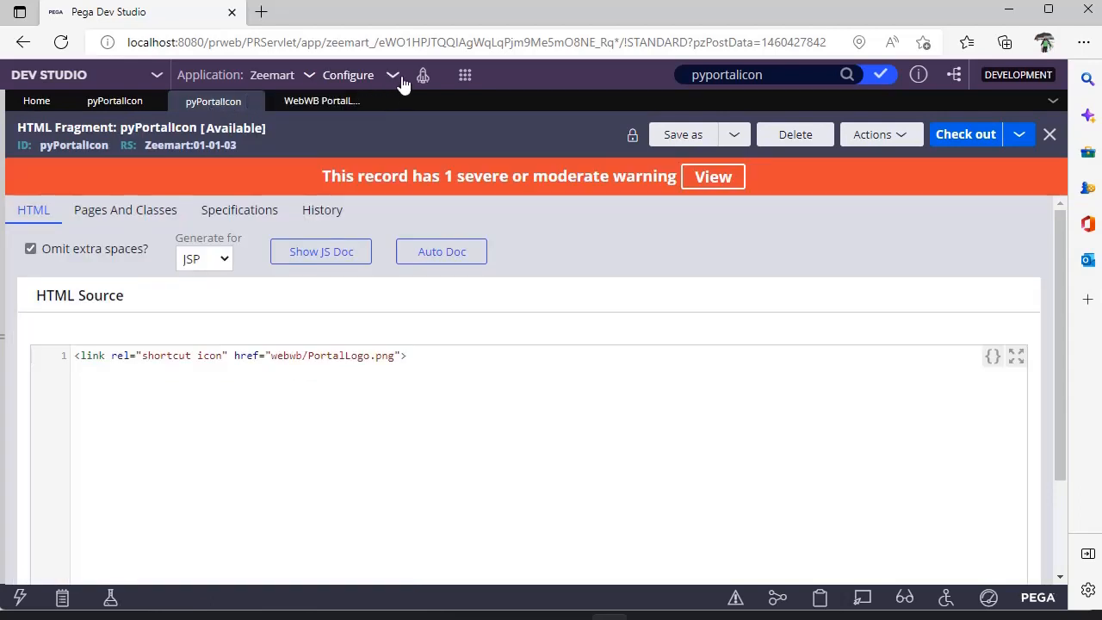
# - Launch the Case Manager portal, check its orange PortalLogo favicon, and return to Dev Studio
pyautogui.click(423, 75)
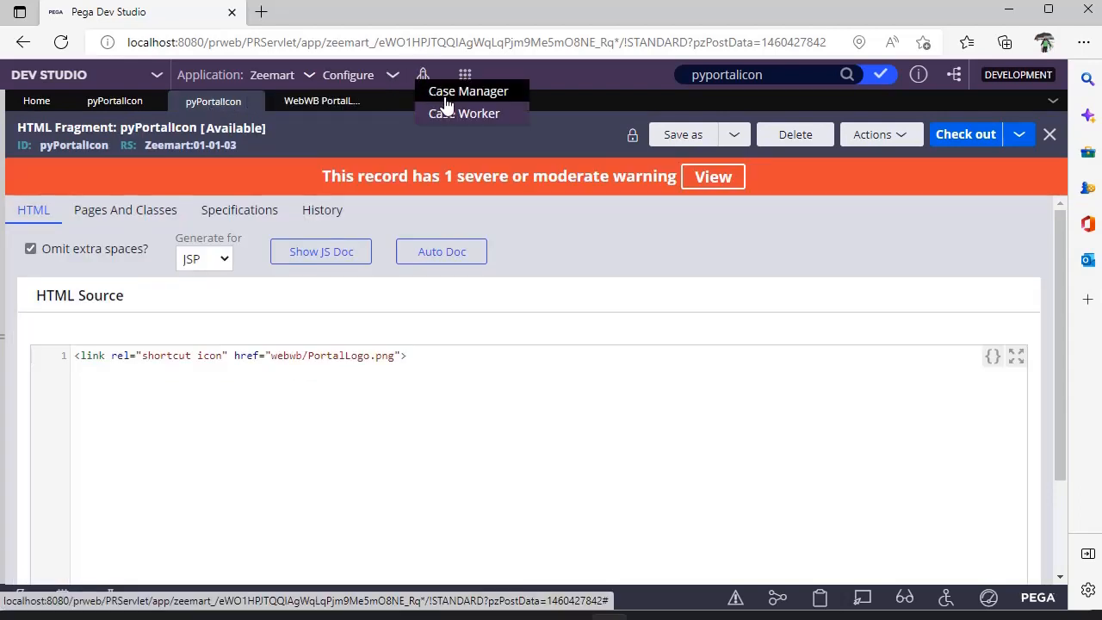
pyautogui.click(467, 91)
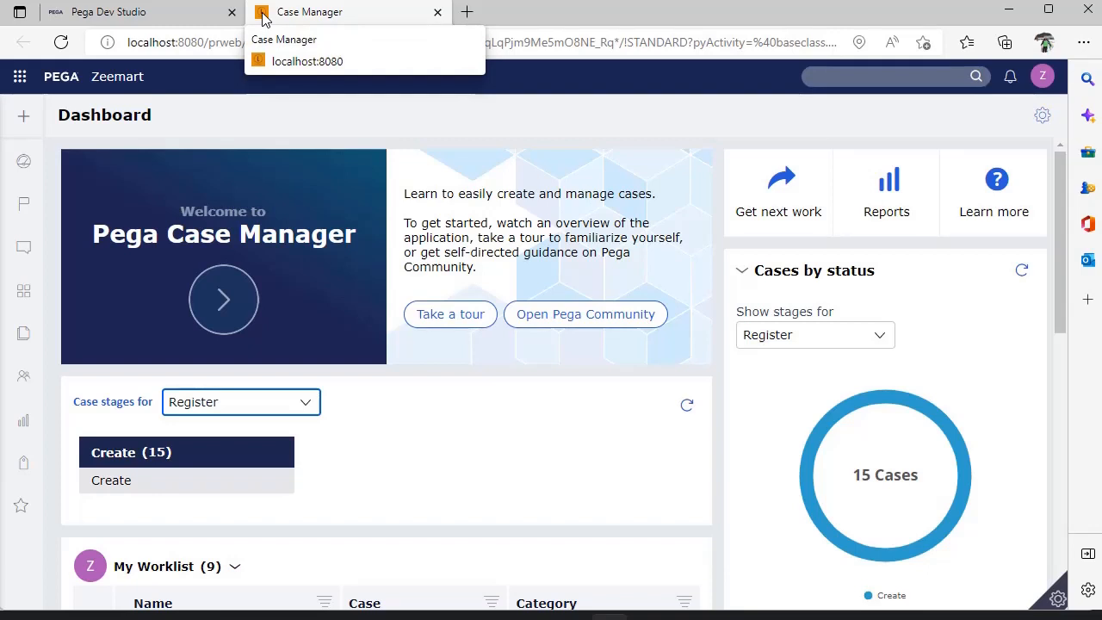
pyautogui.click(107, 12)
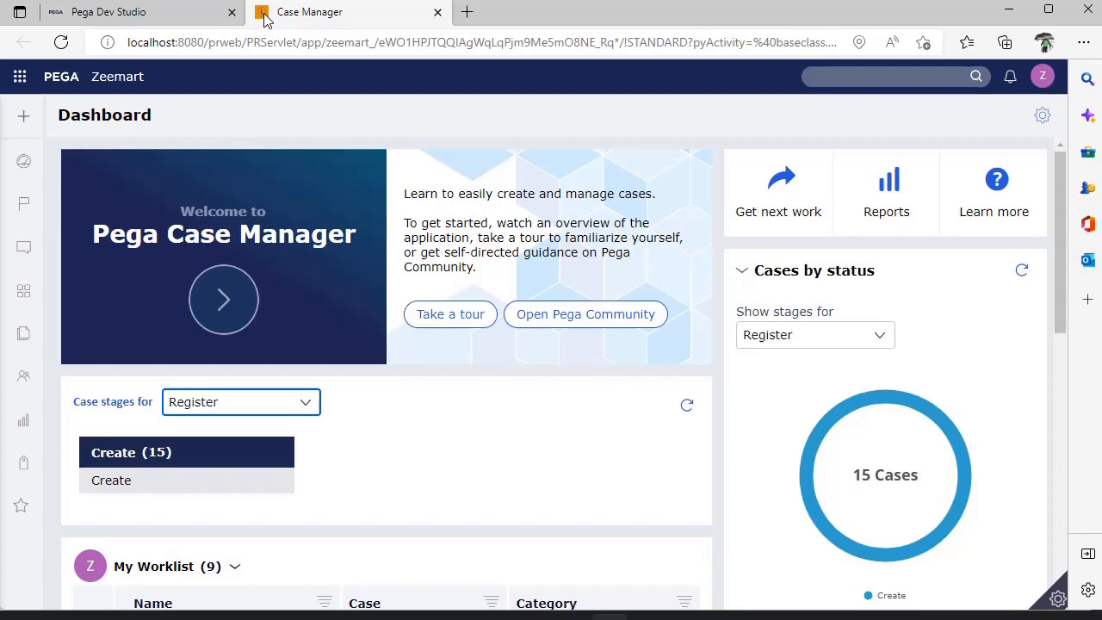
pyautogui.click(107, 12)
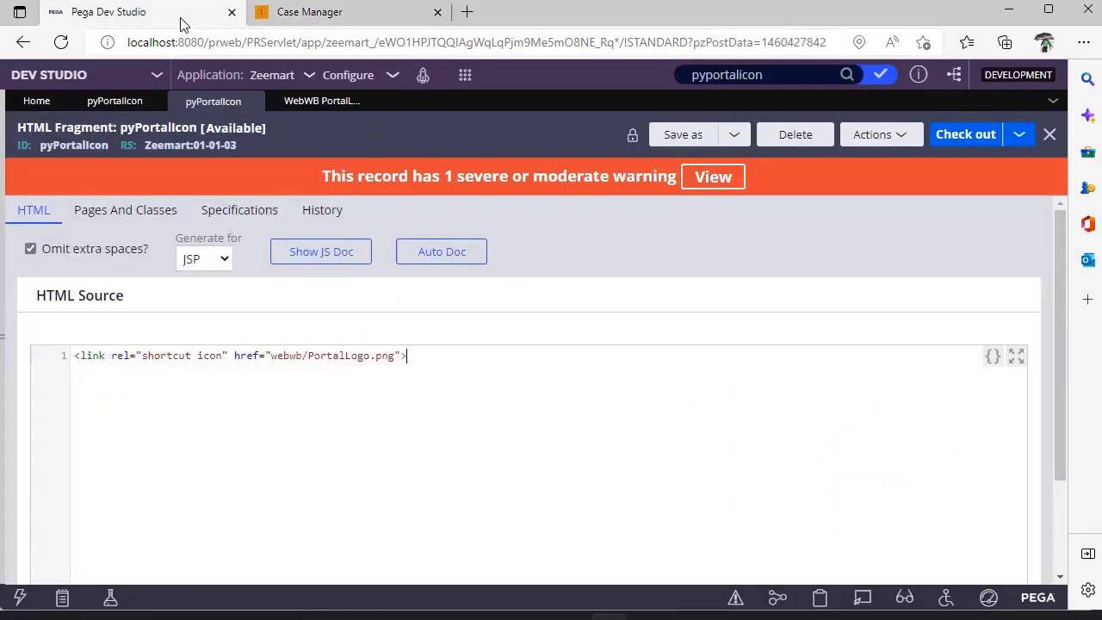
pyautogui.moveTo(528, 470)
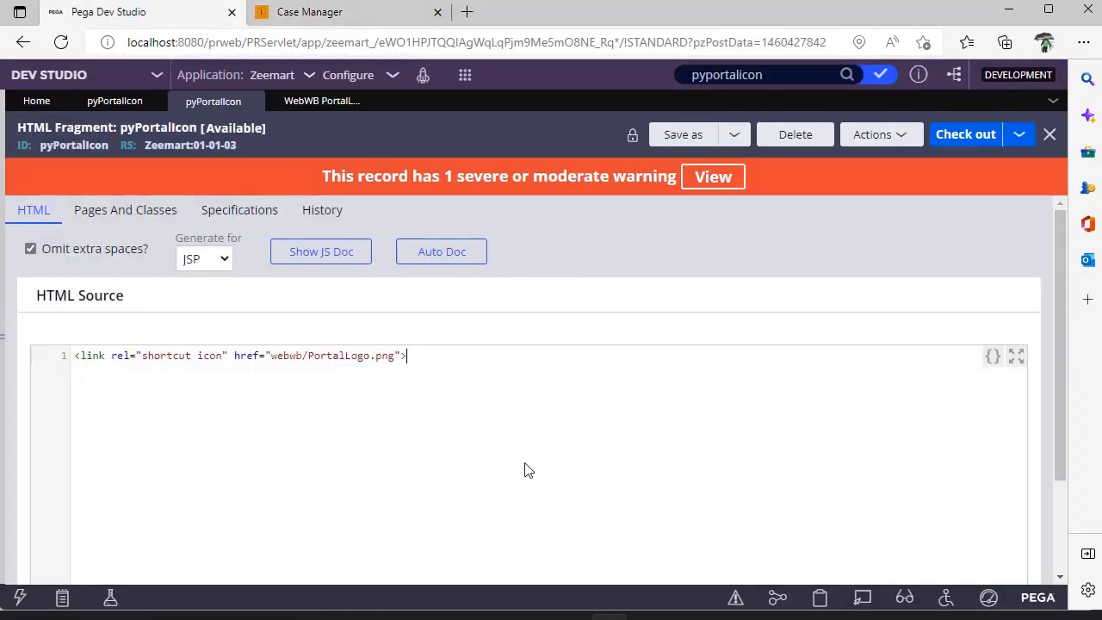